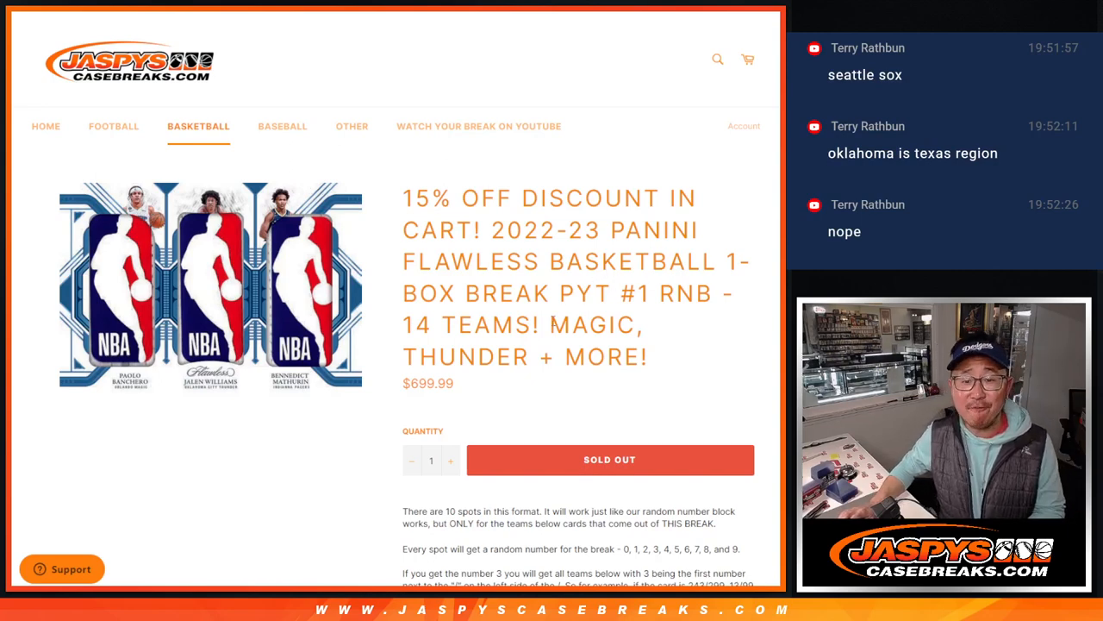
Read the Flawless break's random-number rules on the Jaspys Case Breaks product page.
double_click(688, 294)
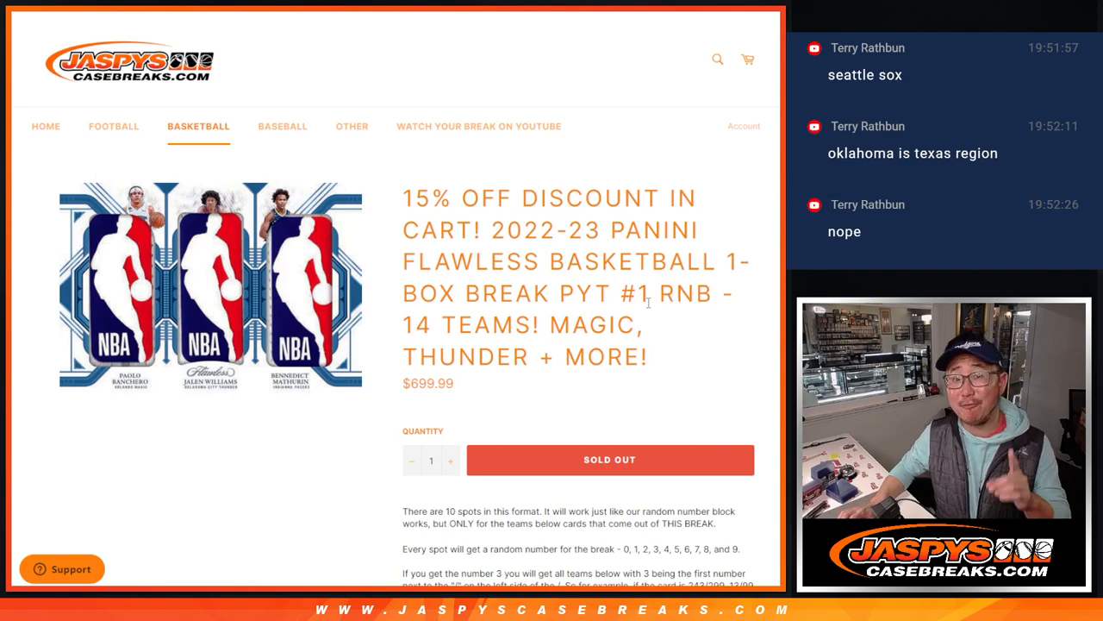
scroll("down", 3)
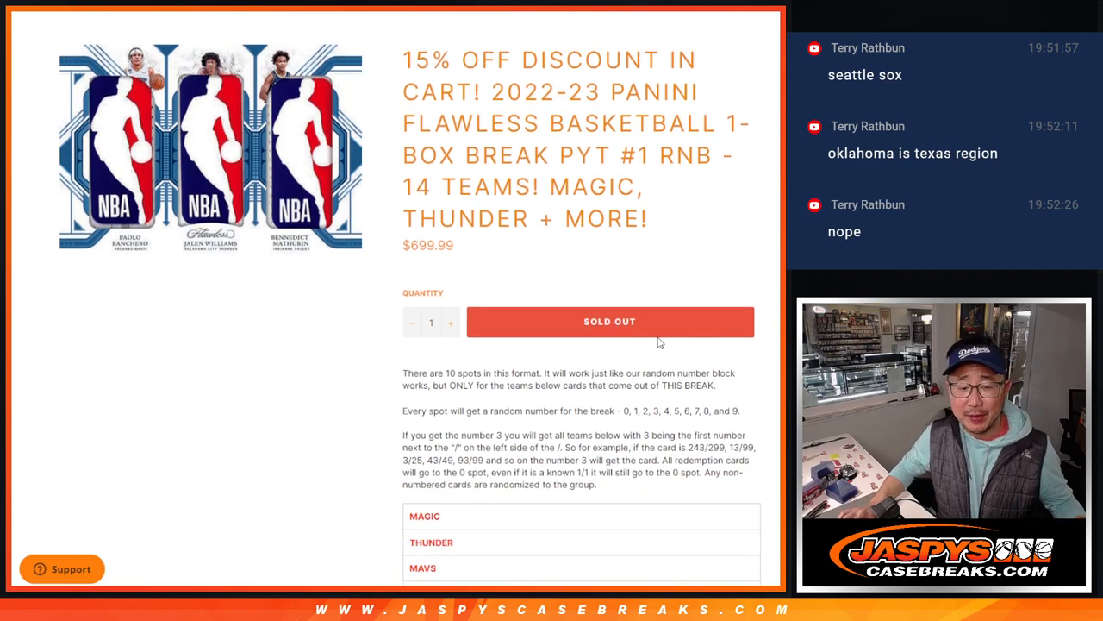
scroll("down", 3)
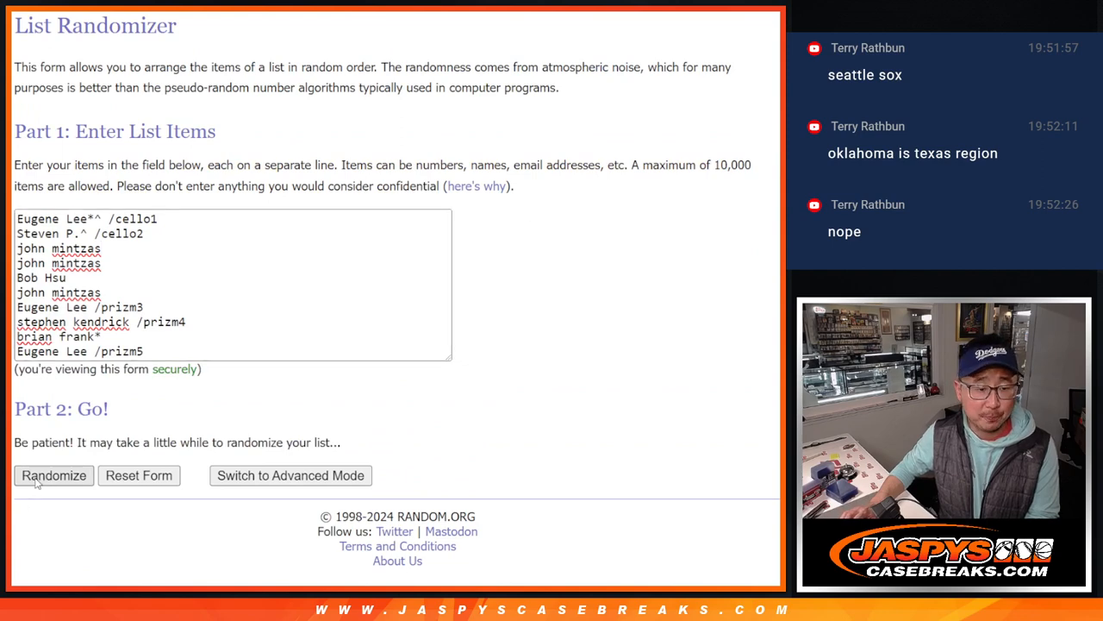
Shuffle the ten buyer names repeatedly with Randomize and Again!
left_click(53, 475)
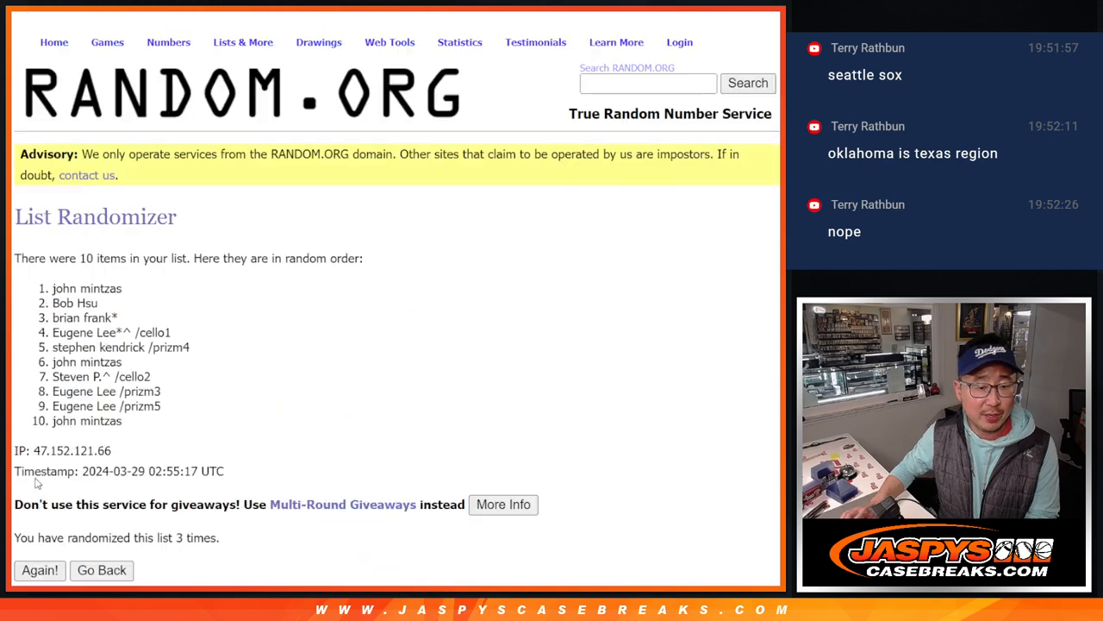
left_click(39, 570)
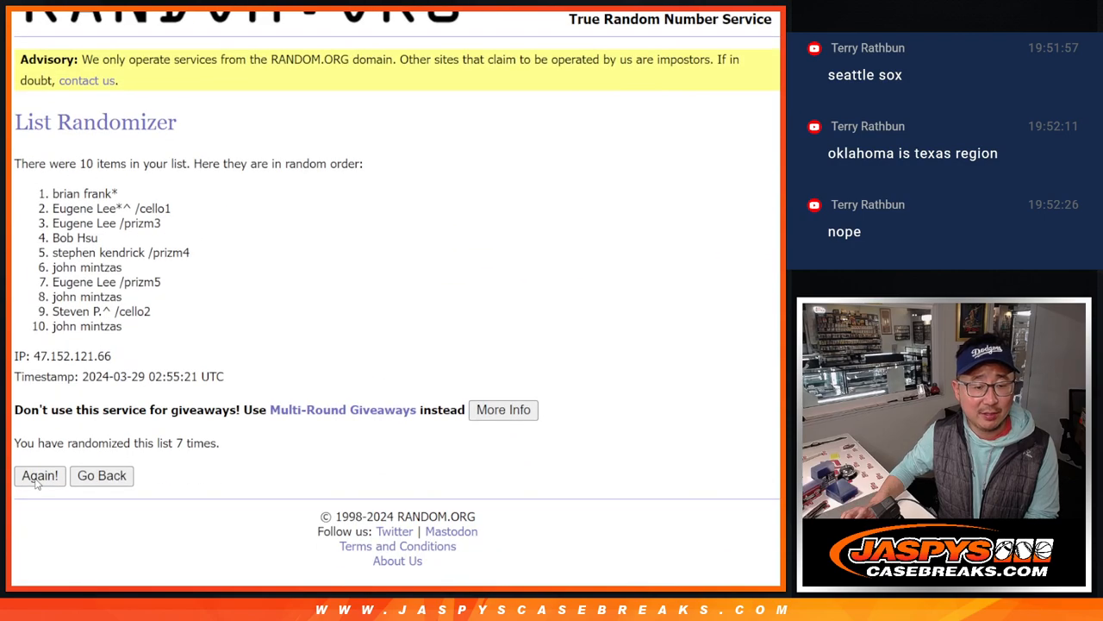
left_click(40, 475)
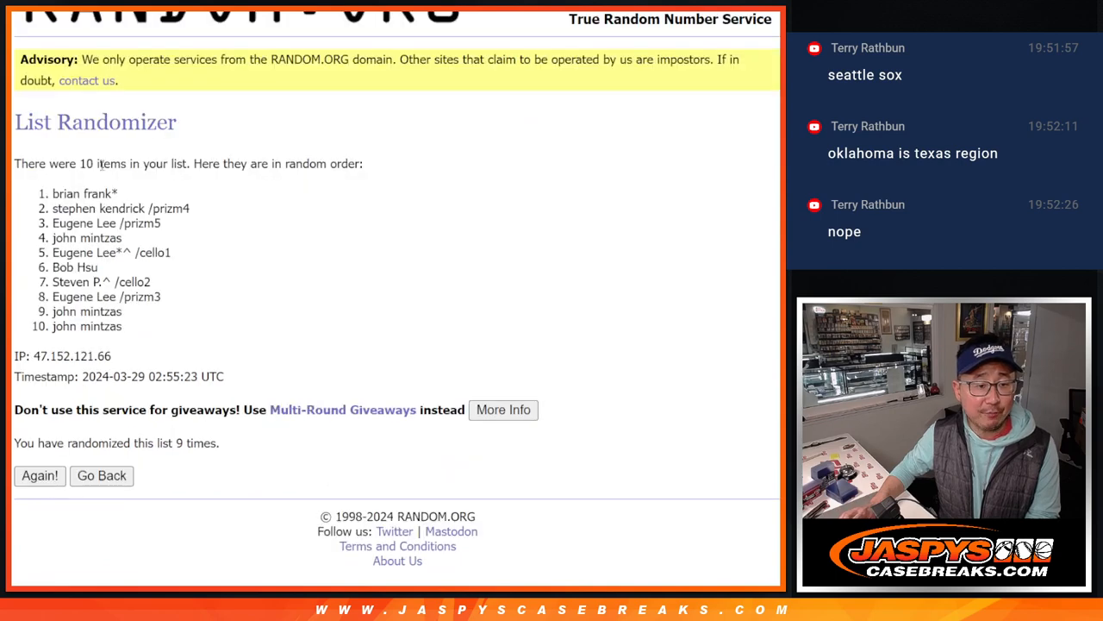
Select the final name order for column A and enlarge the sheet view.
left_click_drag(52, 193, 122, 325)
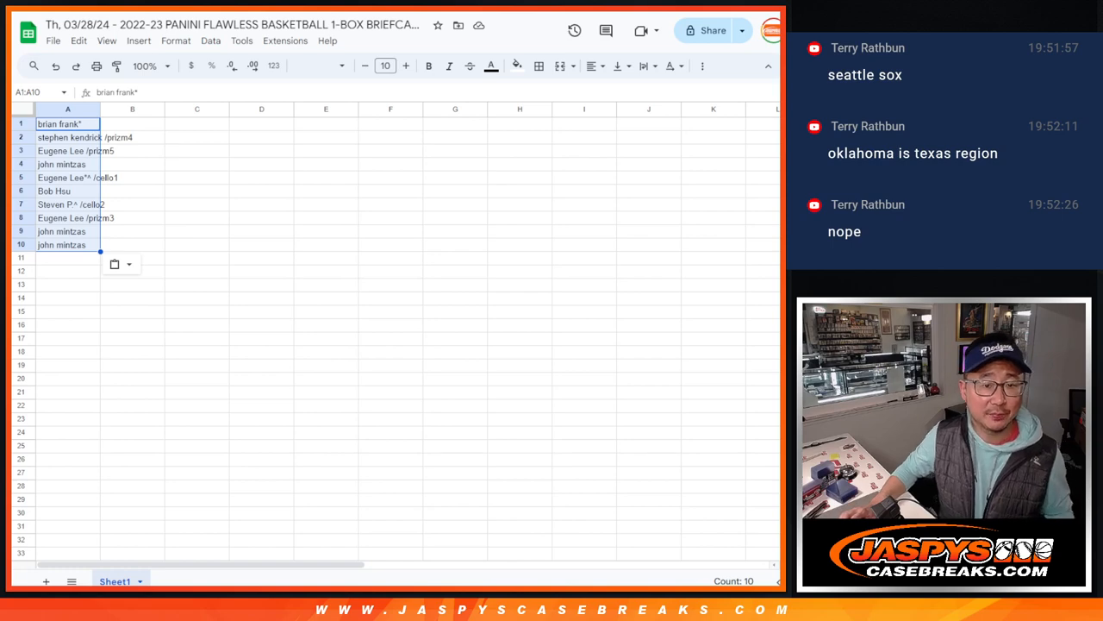
left_click(145, 65)
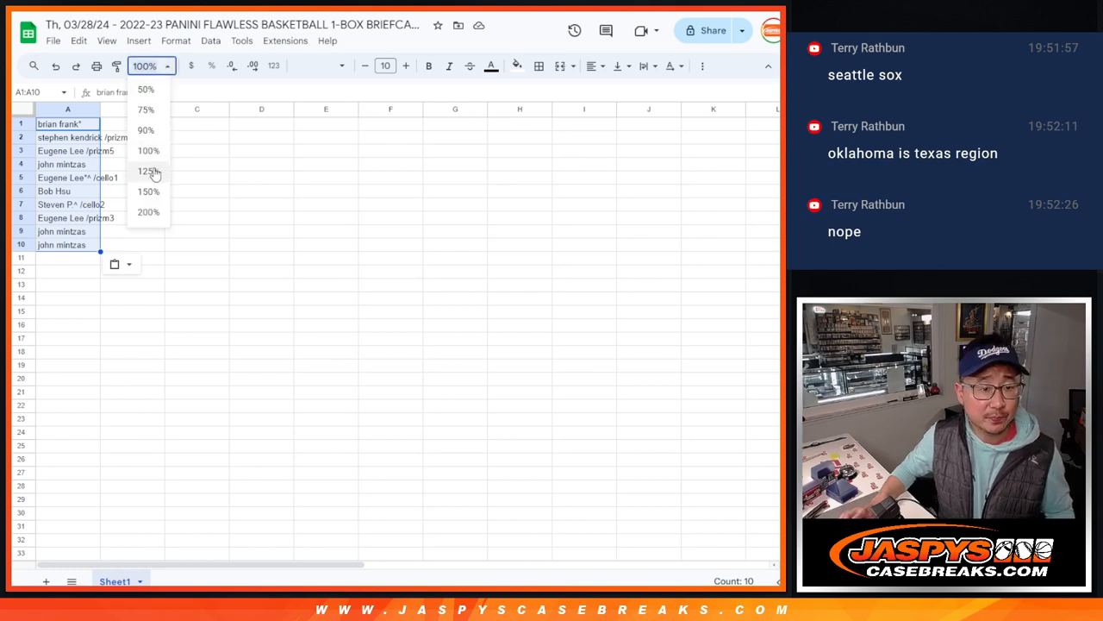
left_click(149, 191)
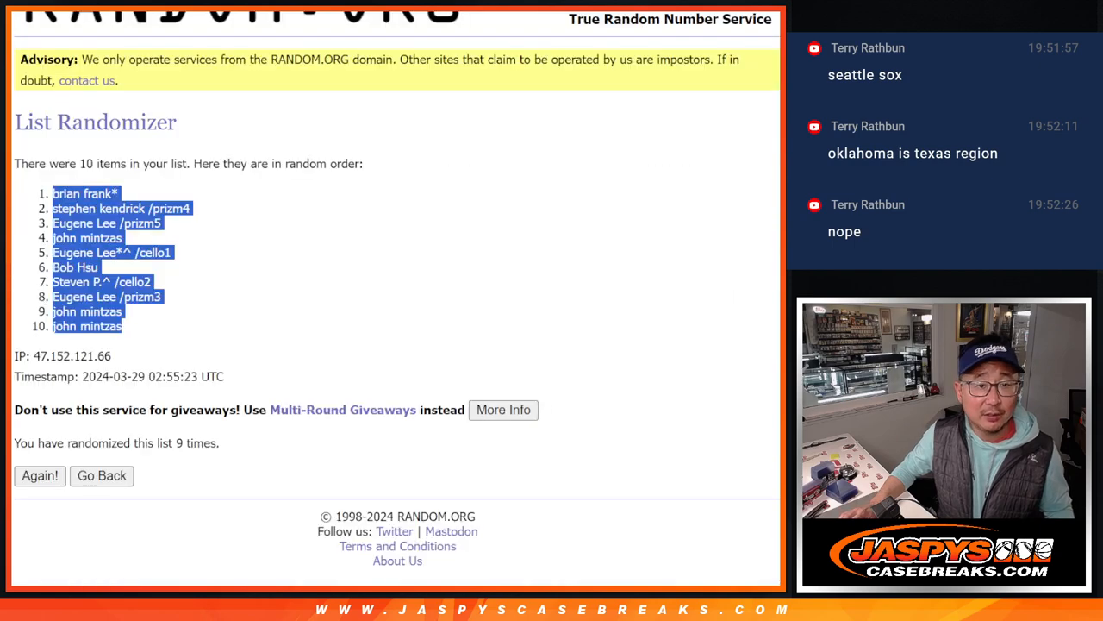
Enter the numbers 0–9 and shuffle them five times for column B.
left_click(101, 475)
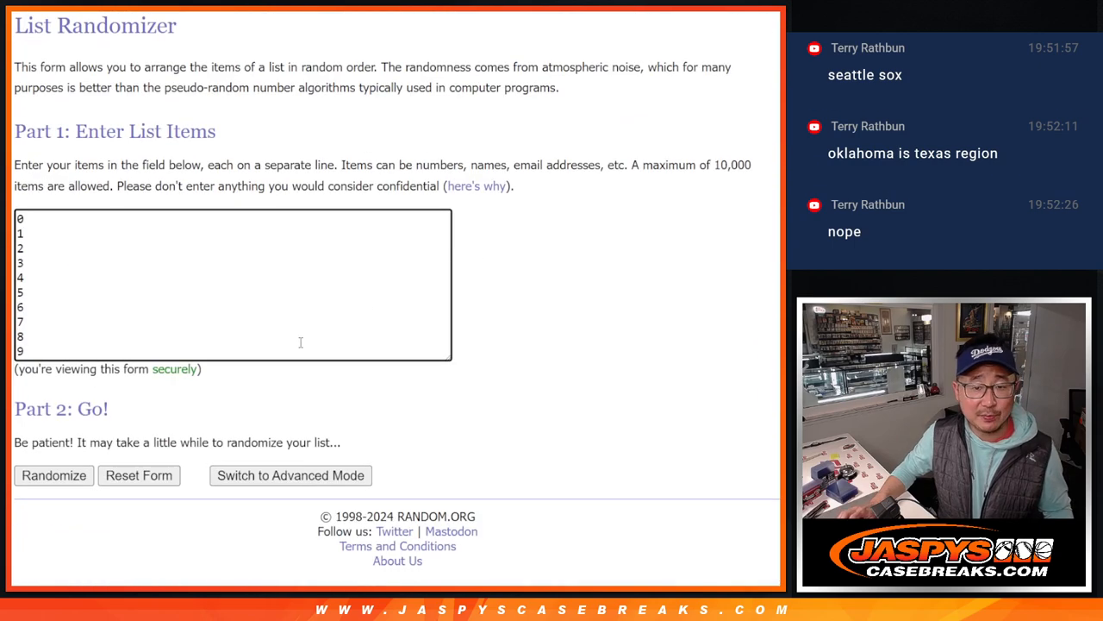
left_click(54, 475)
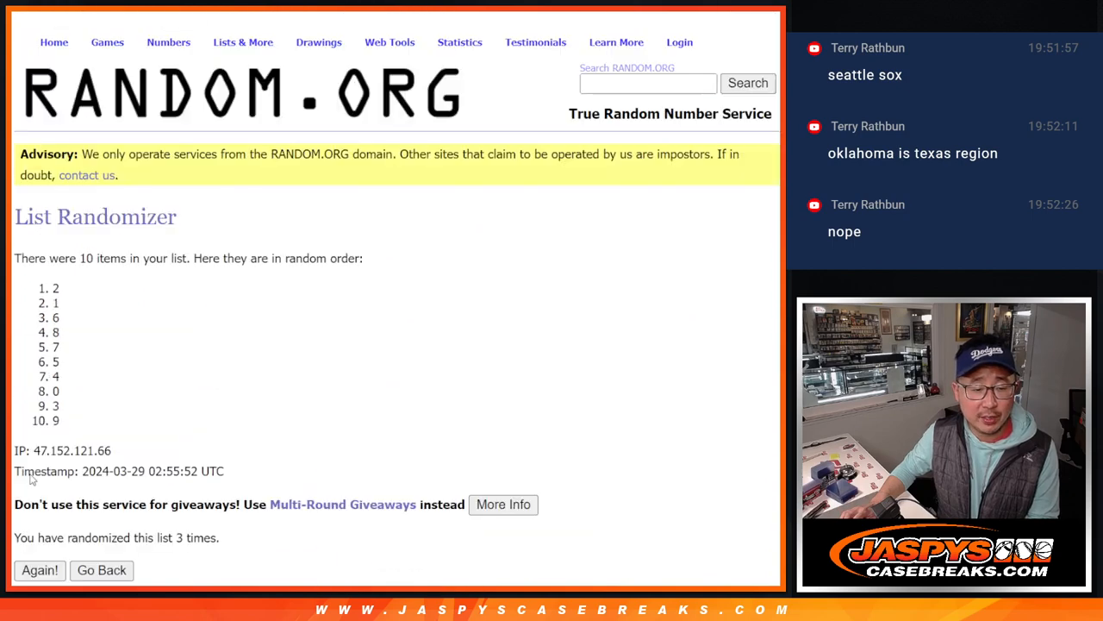
left_click(39, 570)
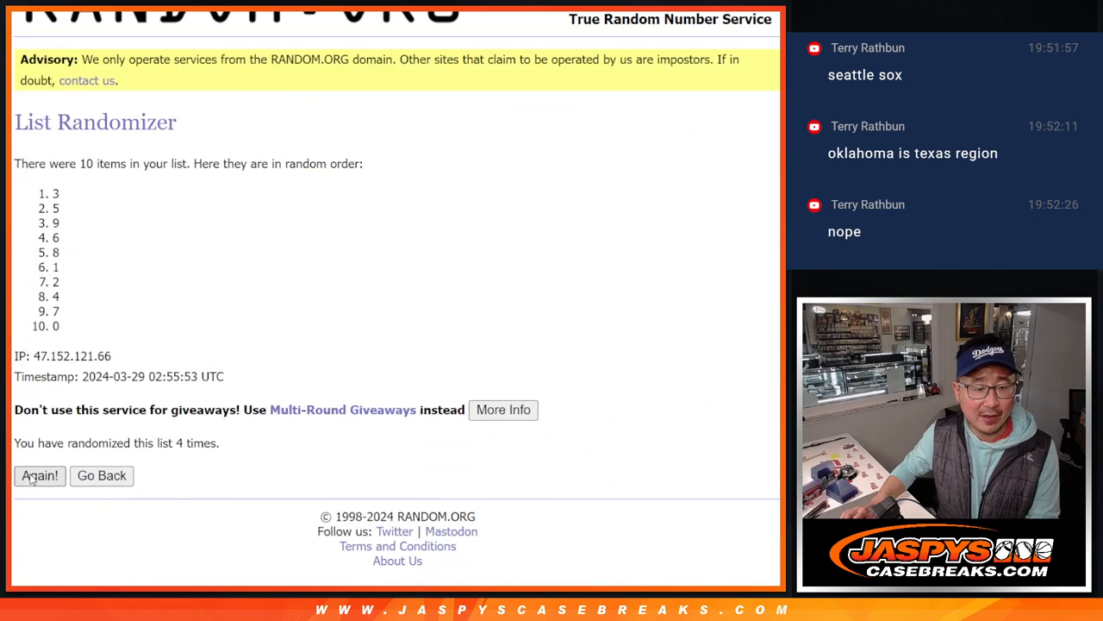
left_click(39, 475)
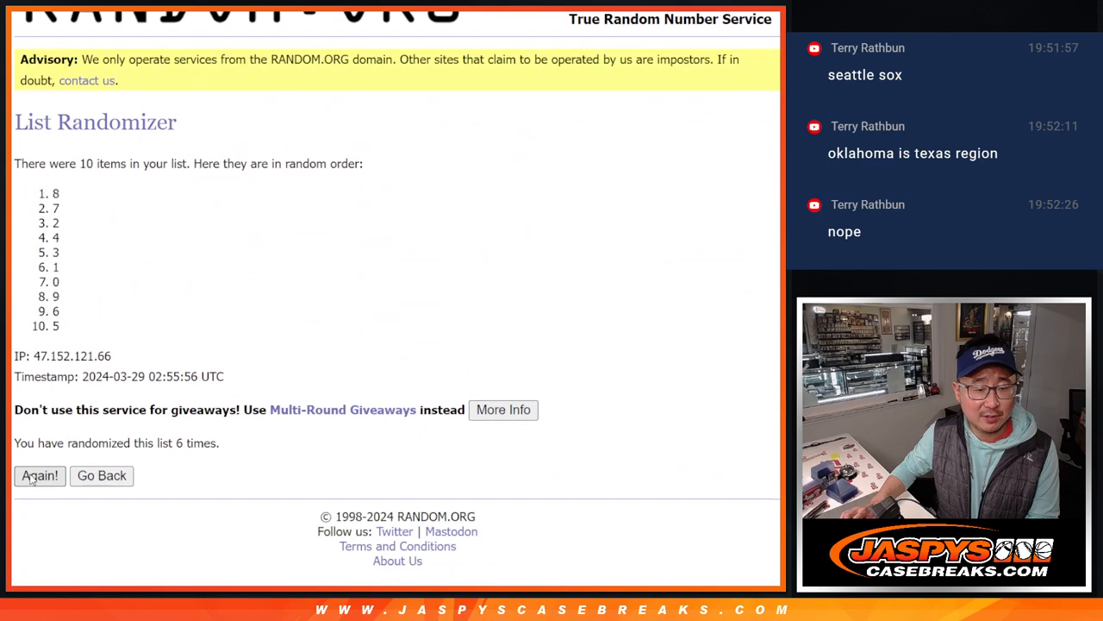
left_click(39, 475)
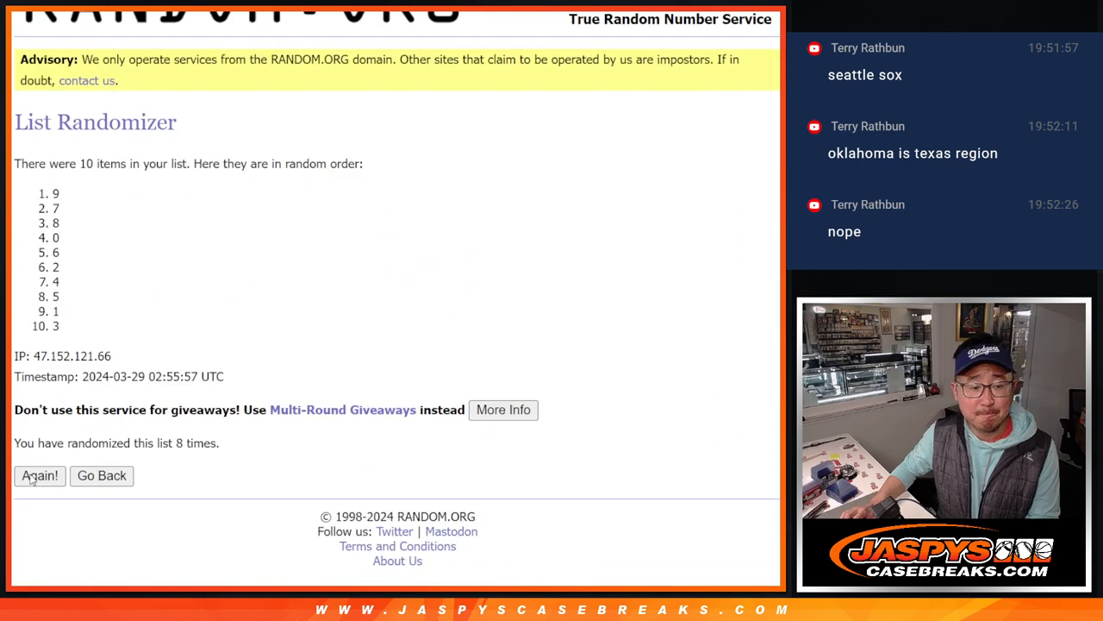
left_click(40, 475)
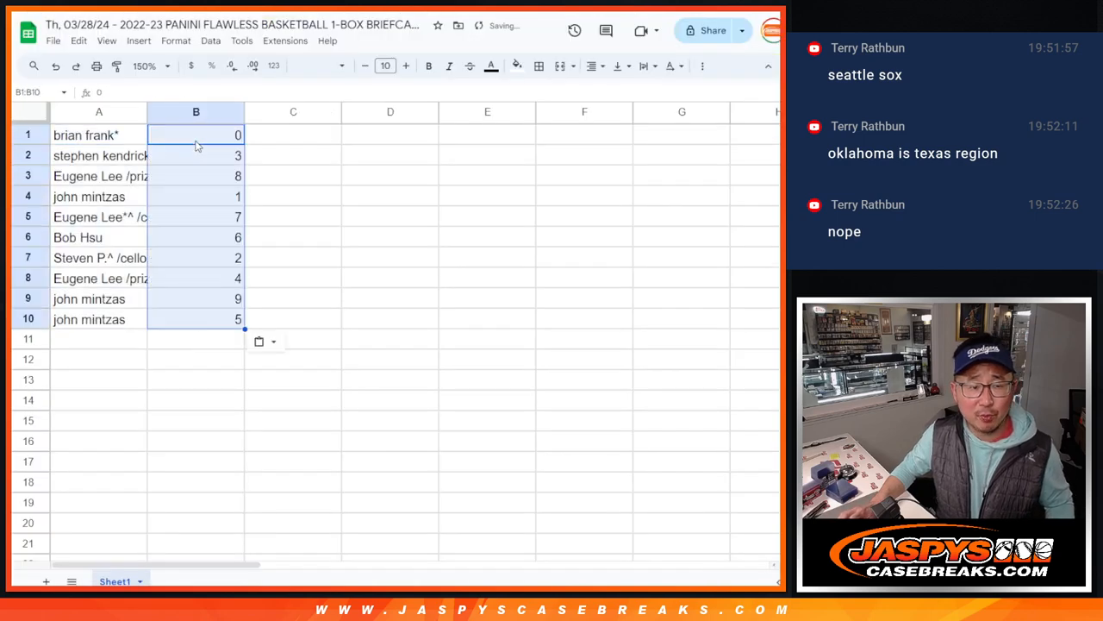
Zoom to 200%, sort A1:B10 by number, add all borders, and center the cells.
left_click(314, 65)
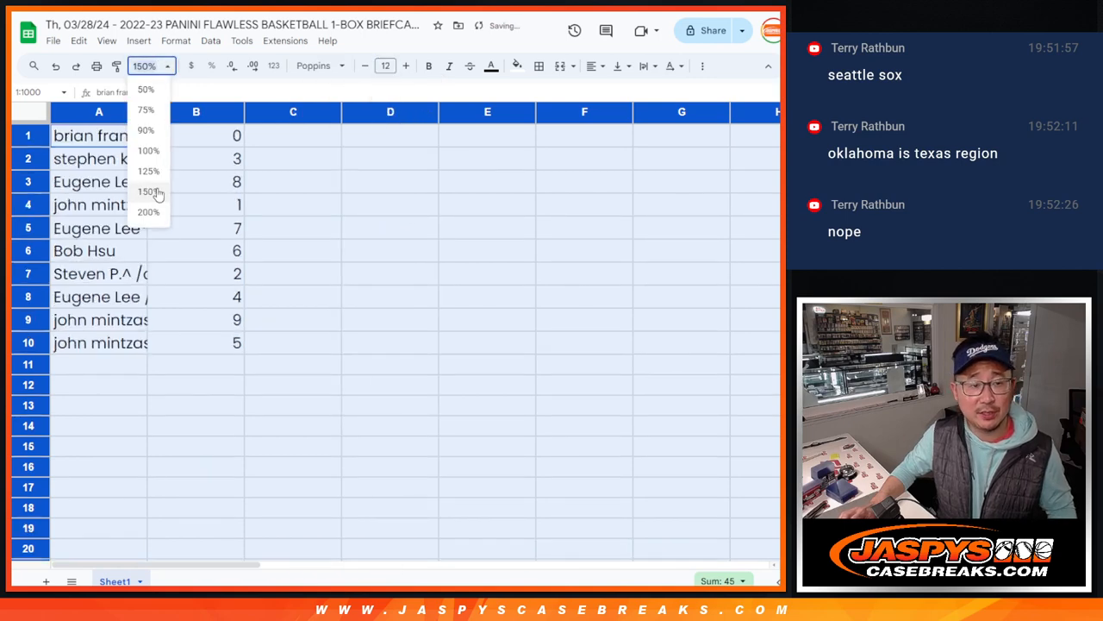
left_click(148, 211)
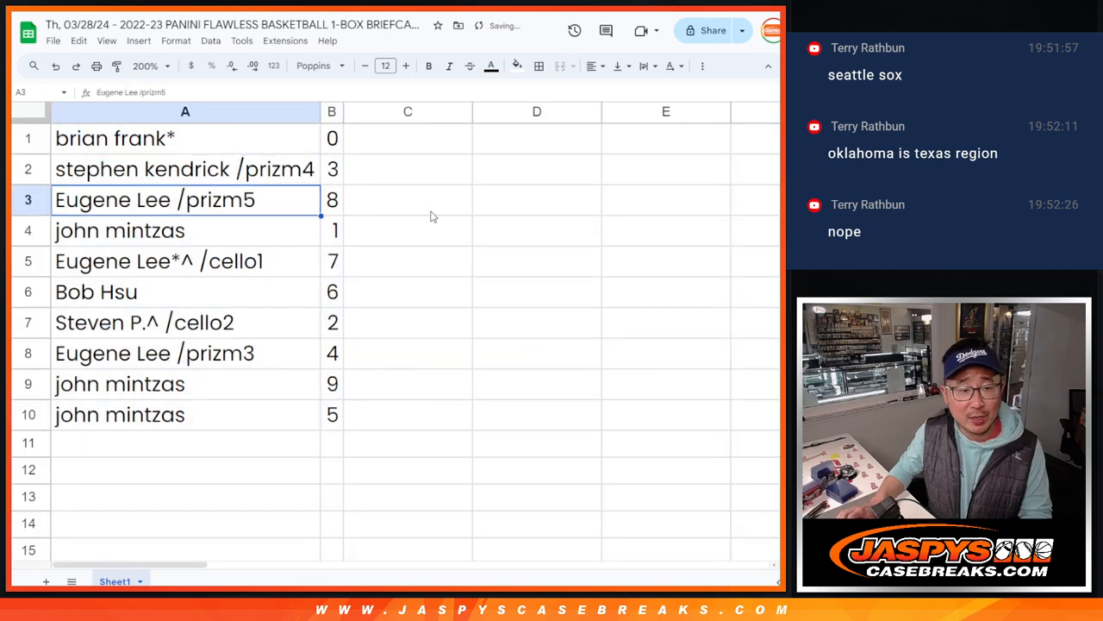
left_click(185, 261)
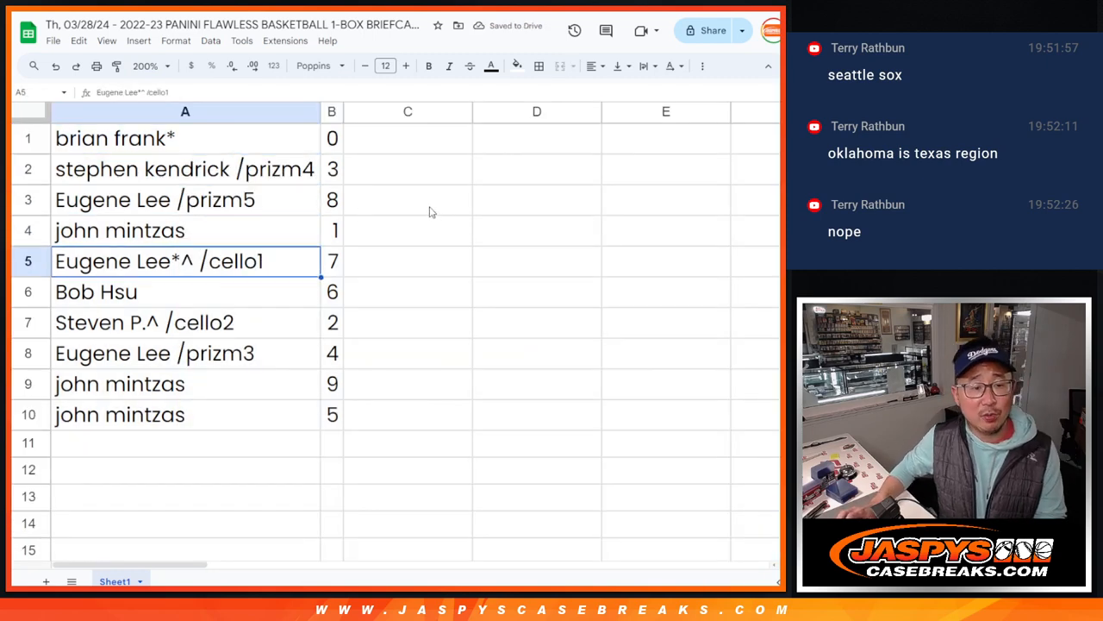
left_click(144, 321)
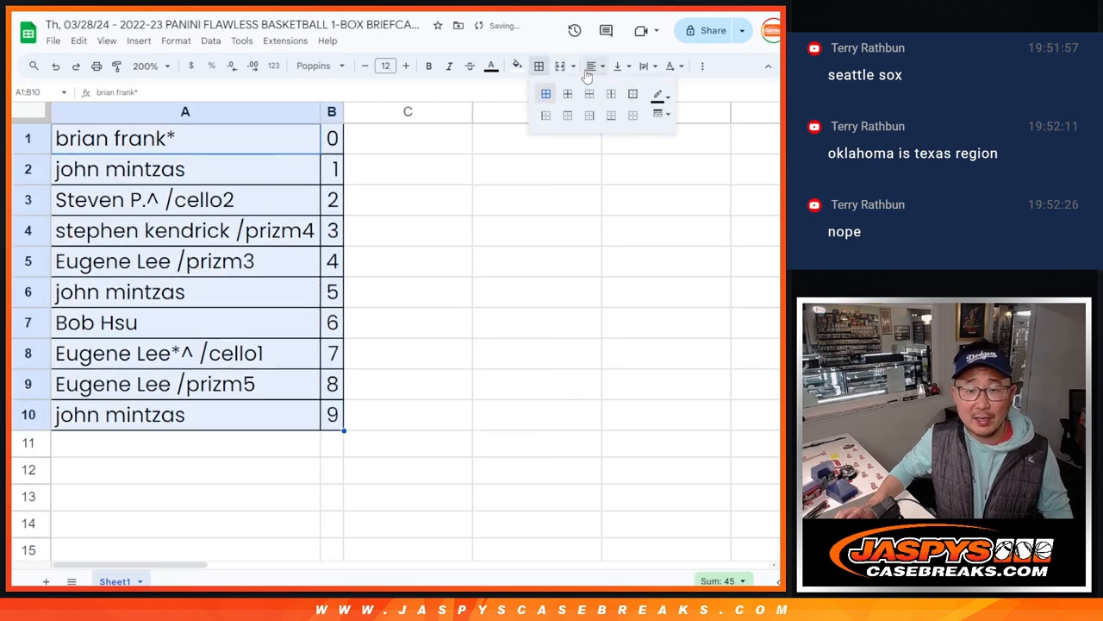
left_click(567, 93)
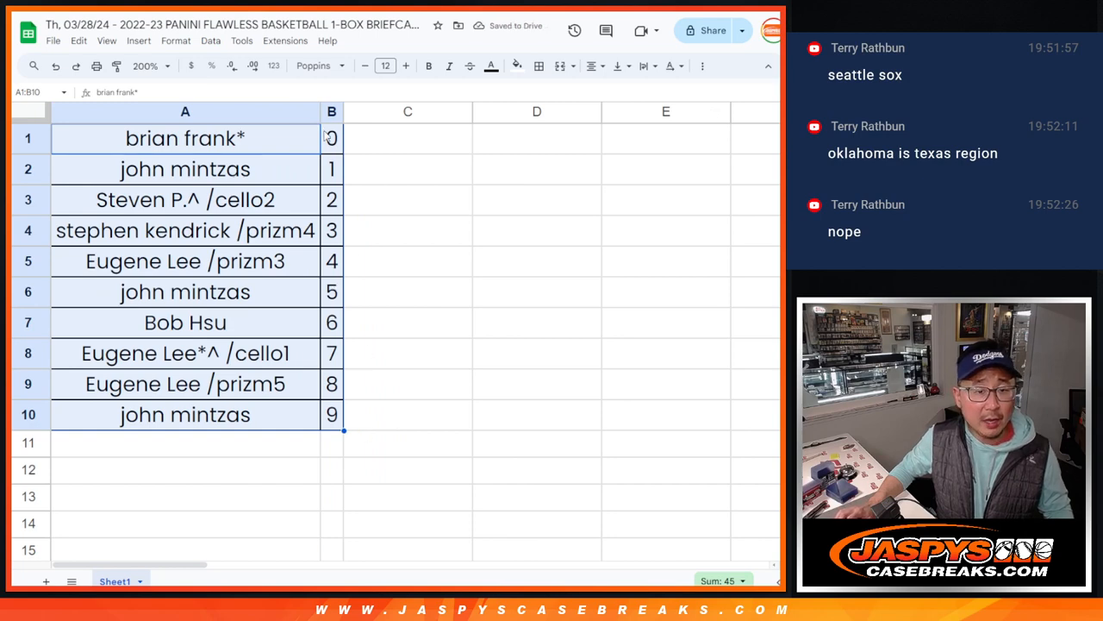
left_click(184, 138)
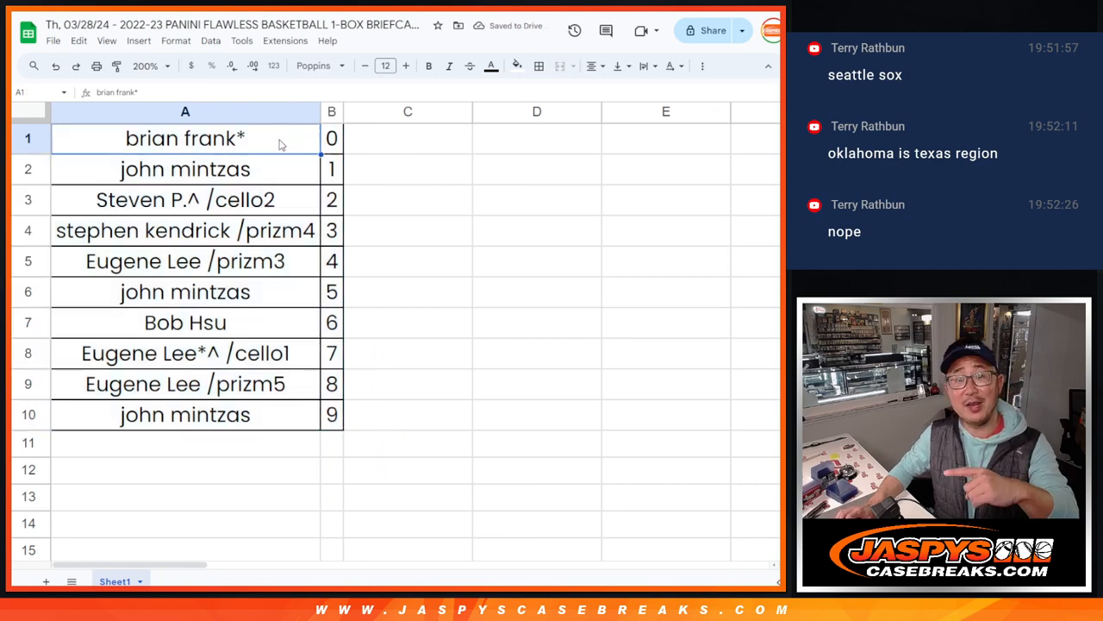